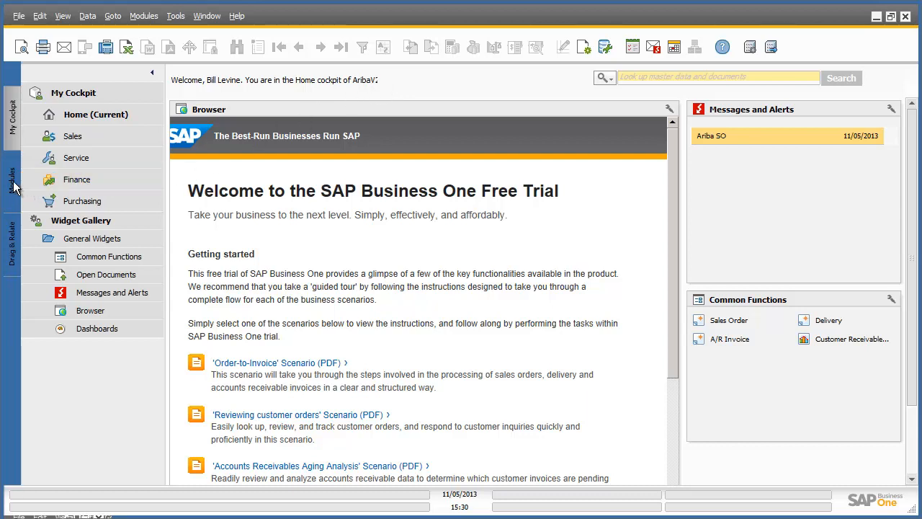
Step: Expand Modules through Financials, Financial Reports, Accounting and Aging
{"action": "left_click", "coordinate": [11, 181]}
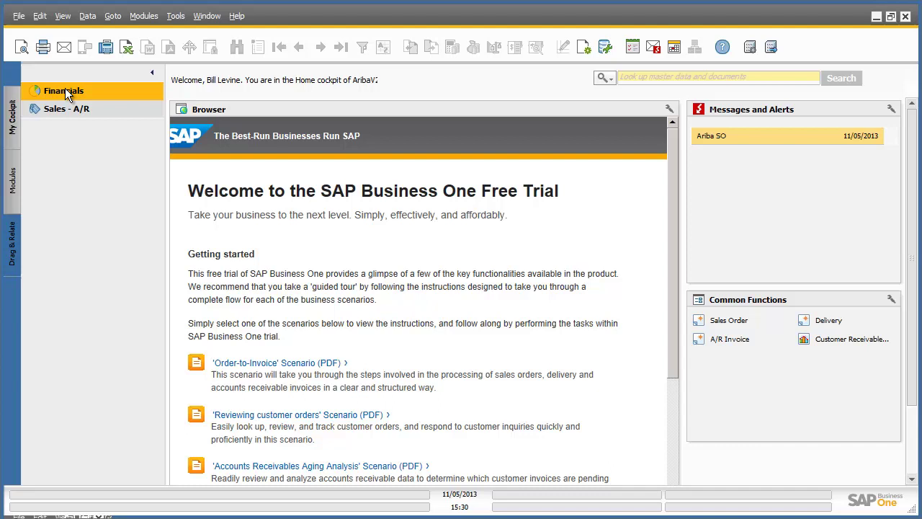
{"action": "left_click", "coordinate": [60, 90]}
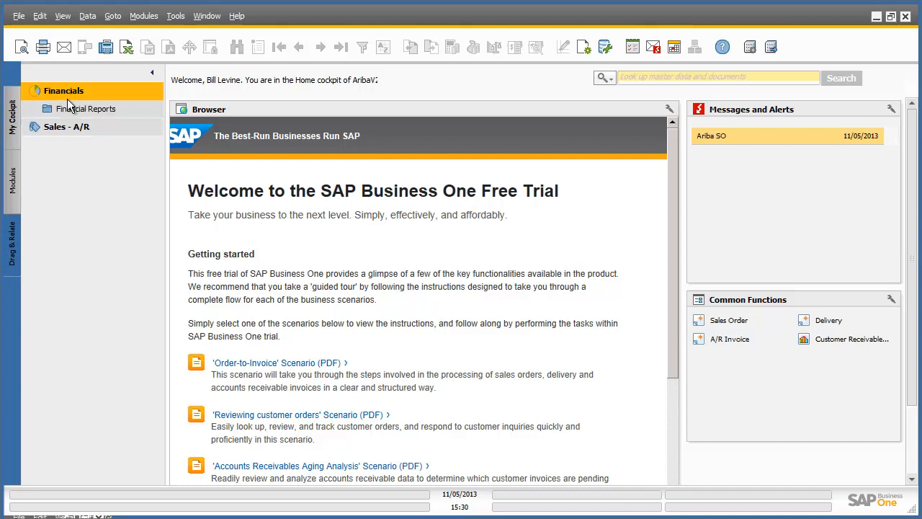
{"action": "left_click", "coordinate": [86, 109]}
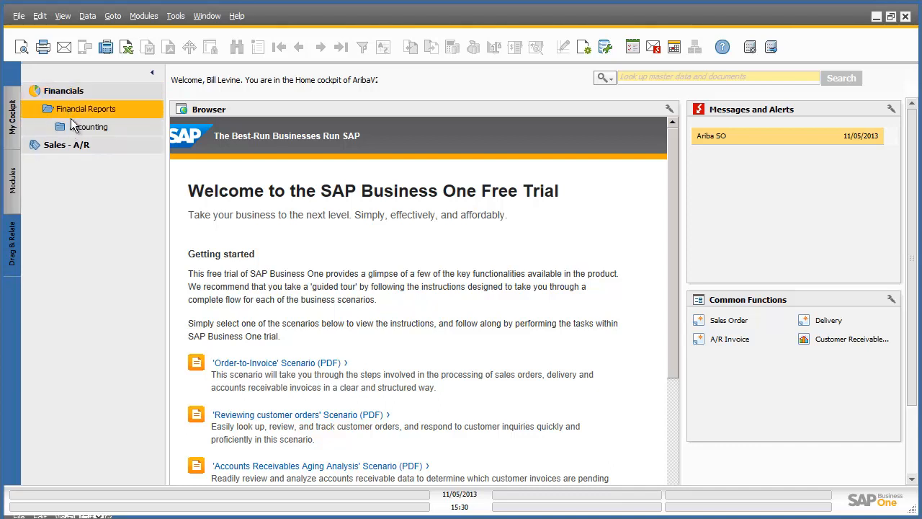
{"action": "left_click", "coordinate": [88, 126]}
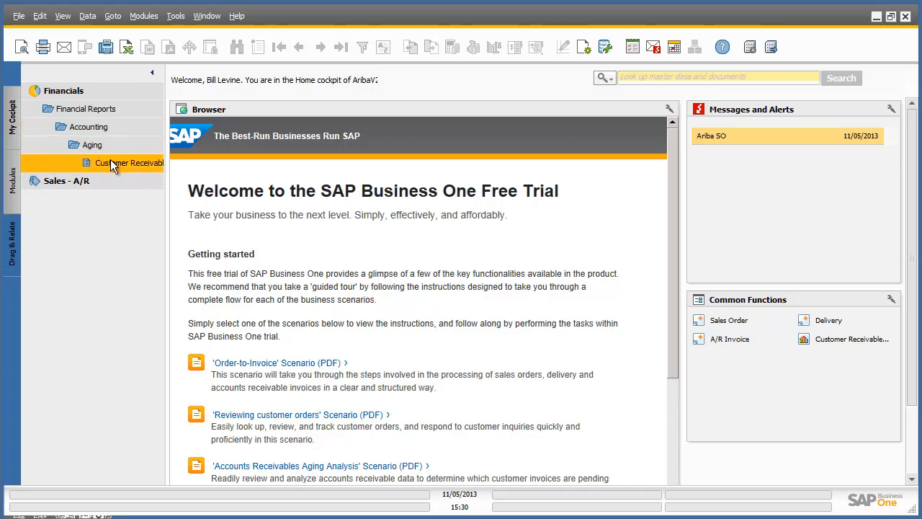
Step: Open Customer Receivables Aging criteria and set the customer code range C10000 to C99999
{"action": "left_click", "coordinate": [128, 162]}
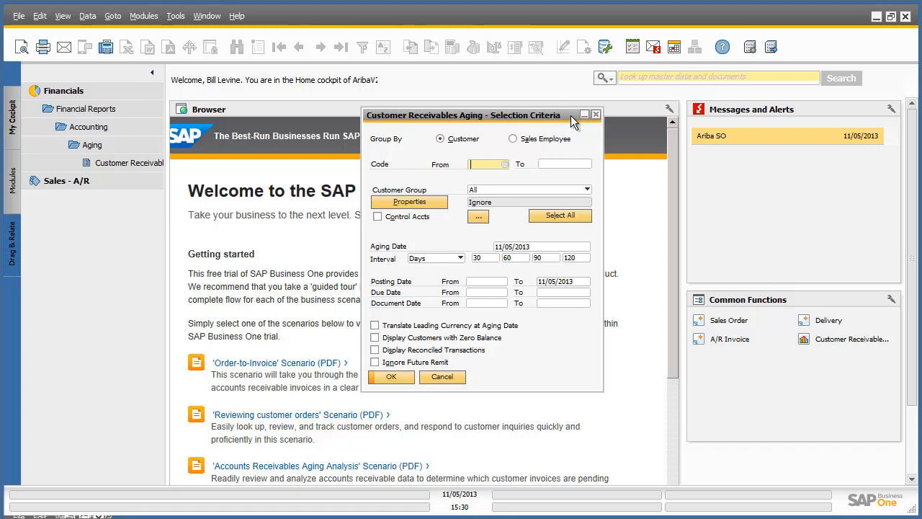
{"action": "mouse_move", "coordinate": [635, 180]}
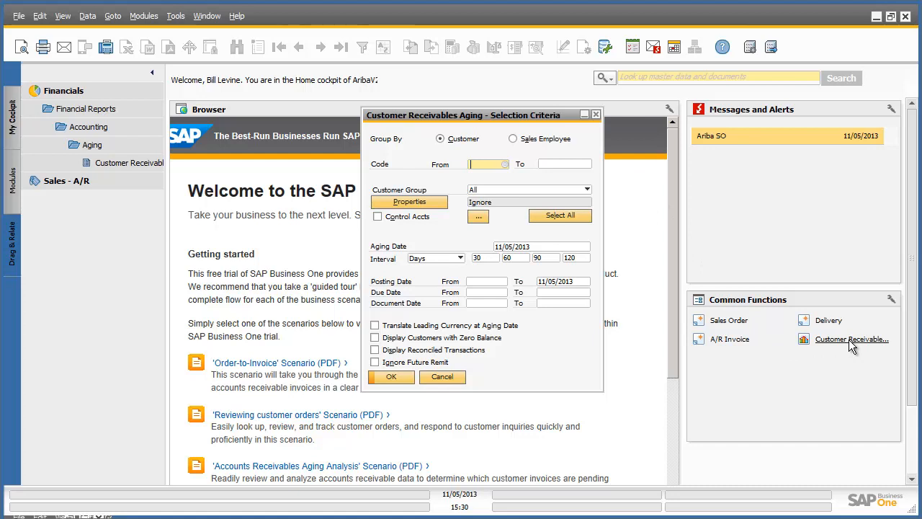
{"action": "mouse_move", "coordinate": [851, 347]}
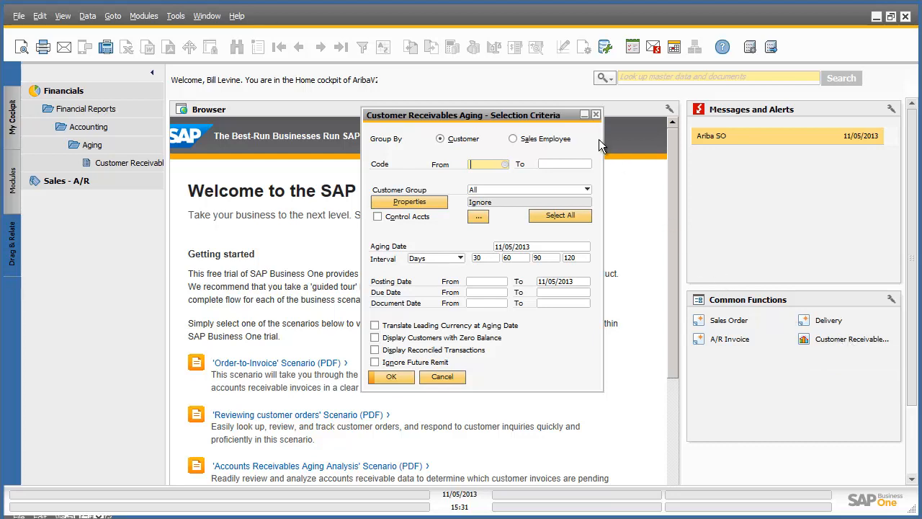
{"action": "mouse_move", "coordinate": [592, 135]}
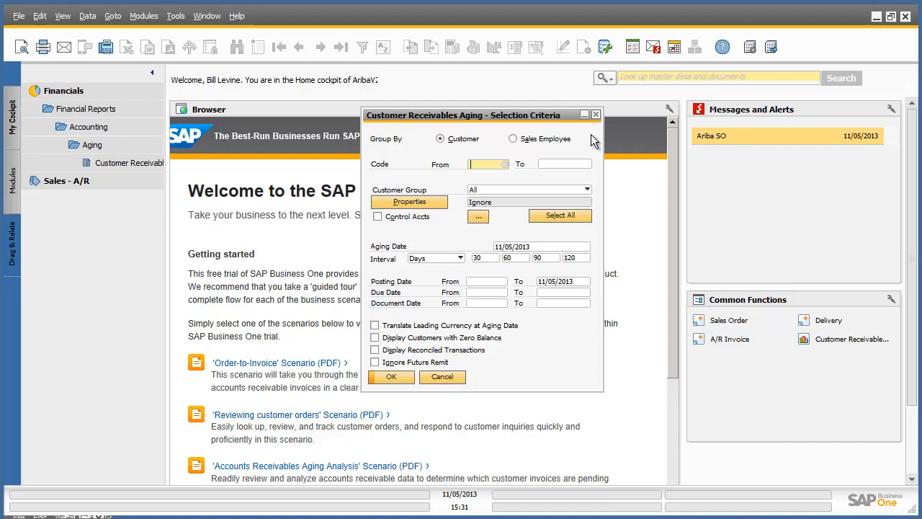
{"action": "left_click", "coordinate": [488, 164]}
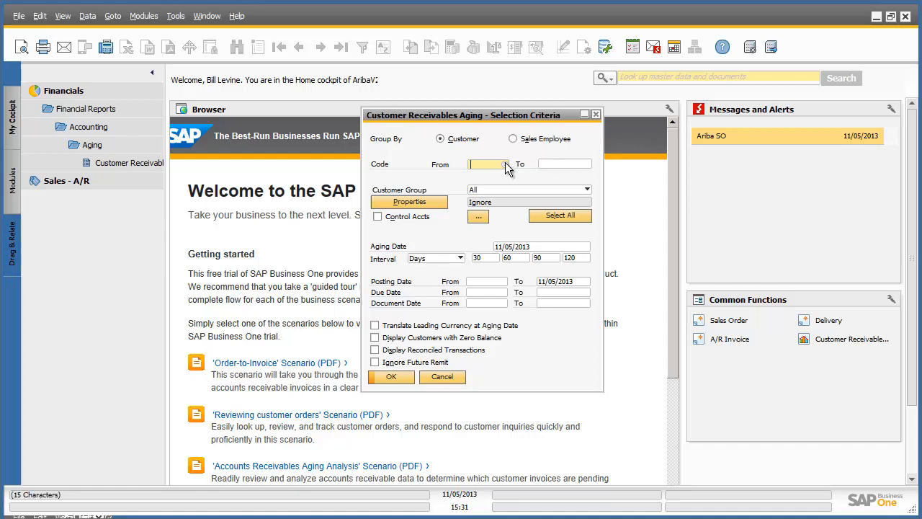
{"action": "left_click", "coordinate": [490, 164]}
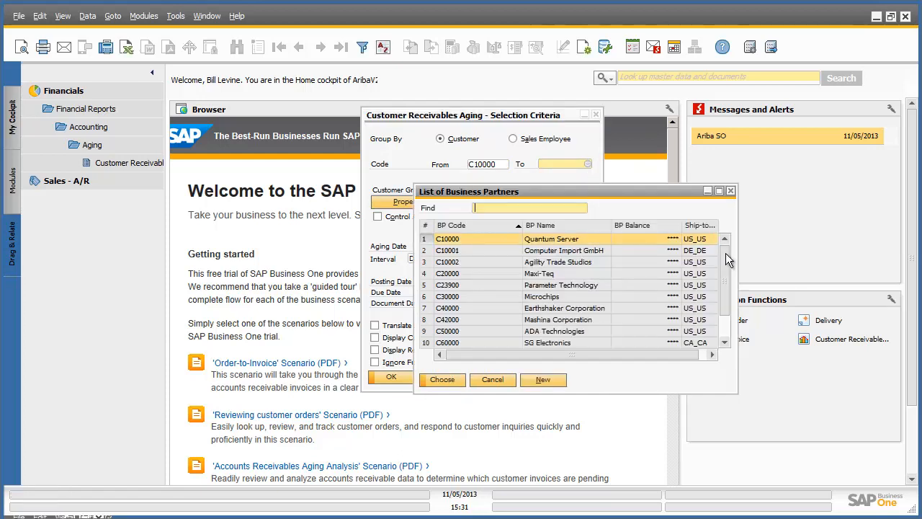
{"action": "scroll", "scroll_direction": "down", "scroll_amount": 3}
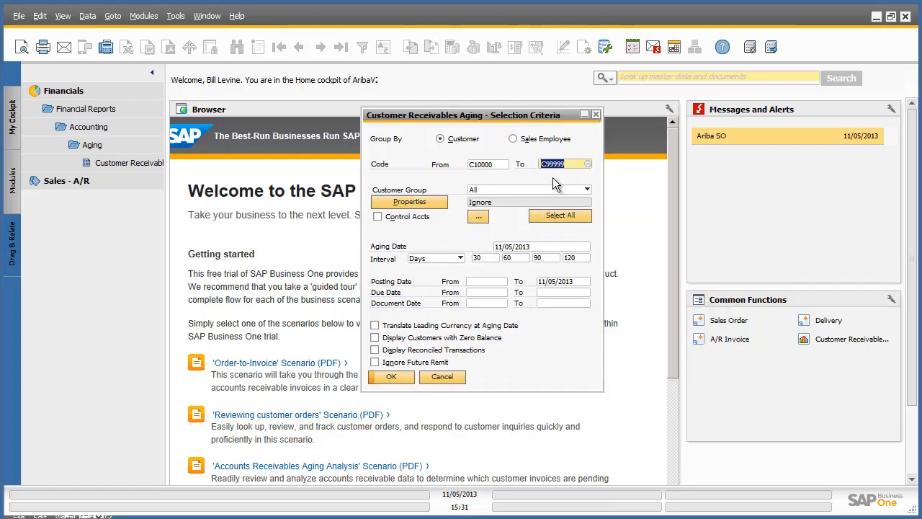
{"action": "mouse_move", "coordinate": [548, 245]}
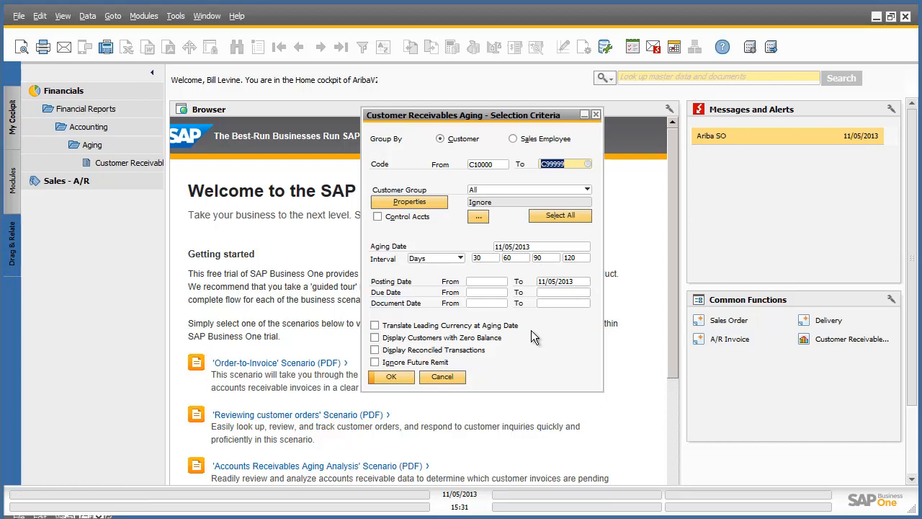
{"action": "mouse_move", "coordinate": [512, 347]}
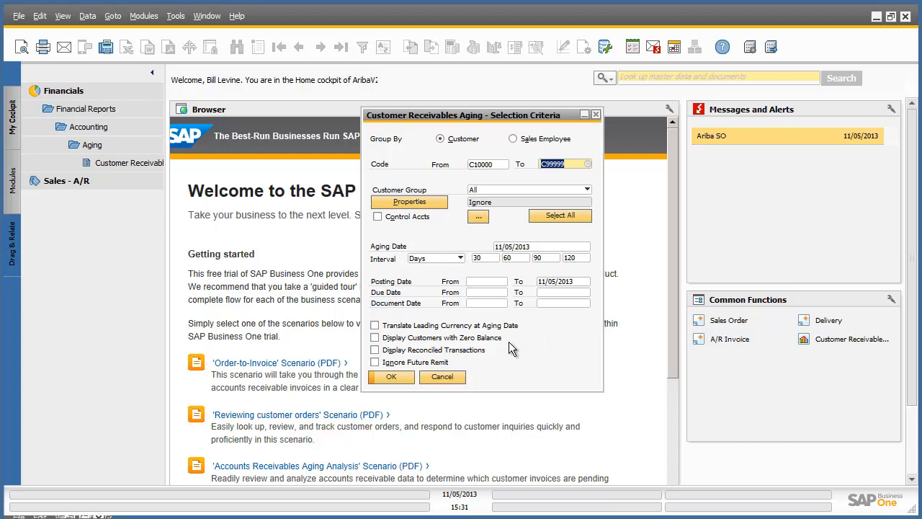
{"action": "mouse_move", "coordinate": [495, 359]}
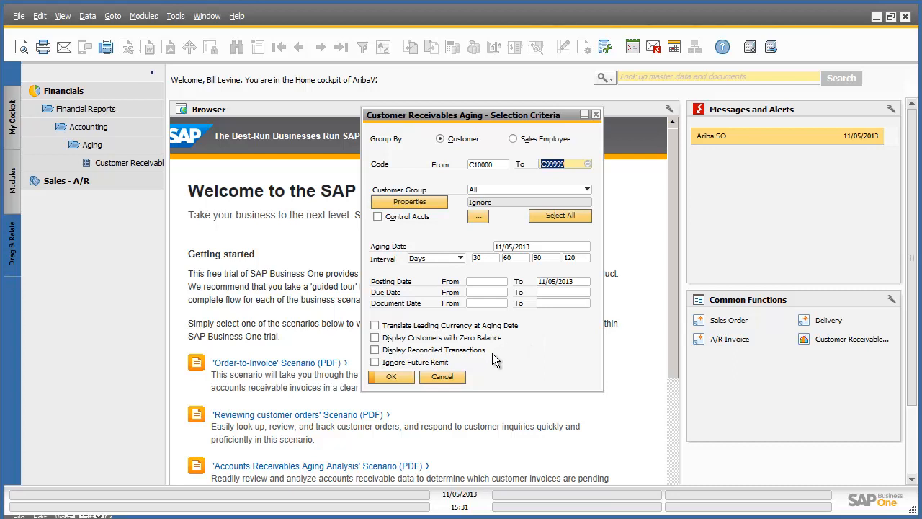
{"action": "mouse_move", "coordinate": [498, 357]}
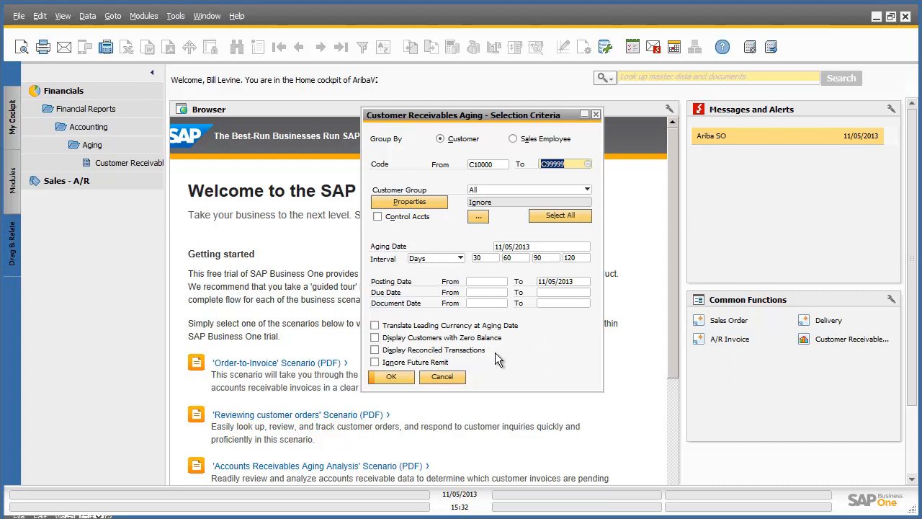
{"action": "mouse_move", "coordinate": [474, 379]}
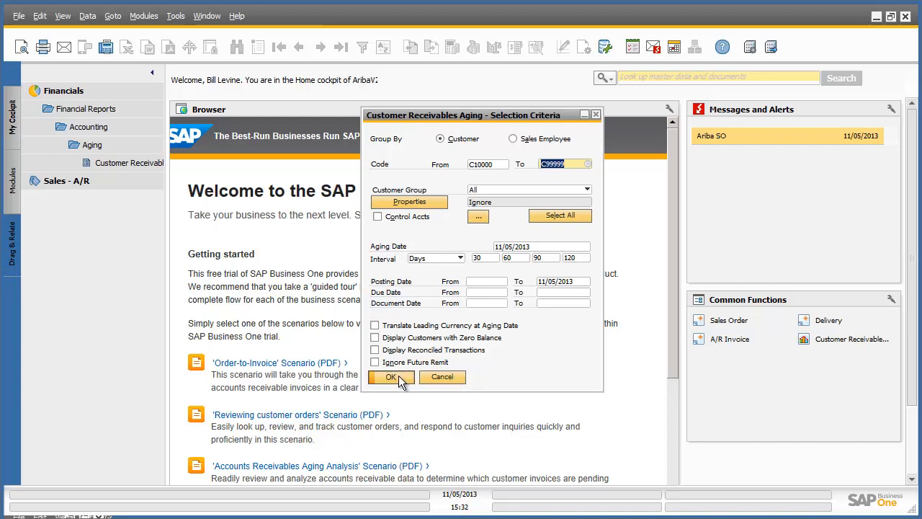
{"action": "left_click", "coordinate": [390, 377]}
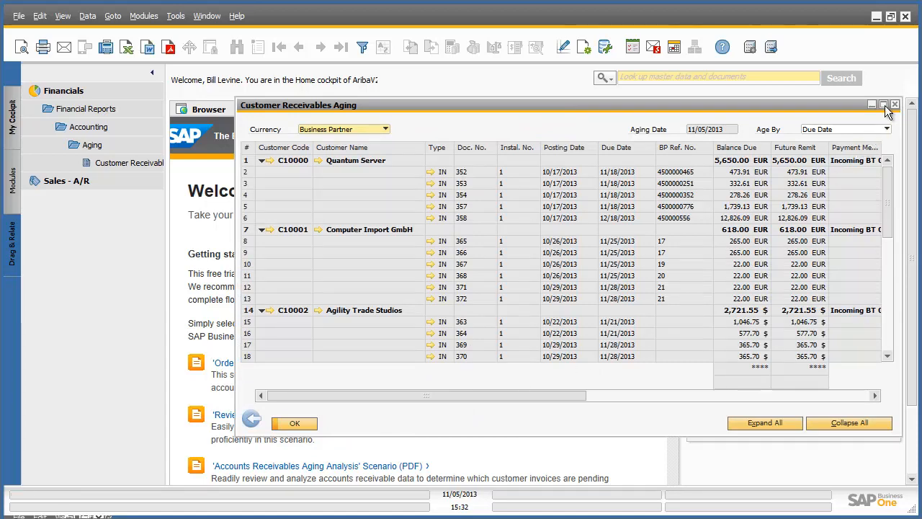
{"action": "left_click", "coordinate": [897, 106]}
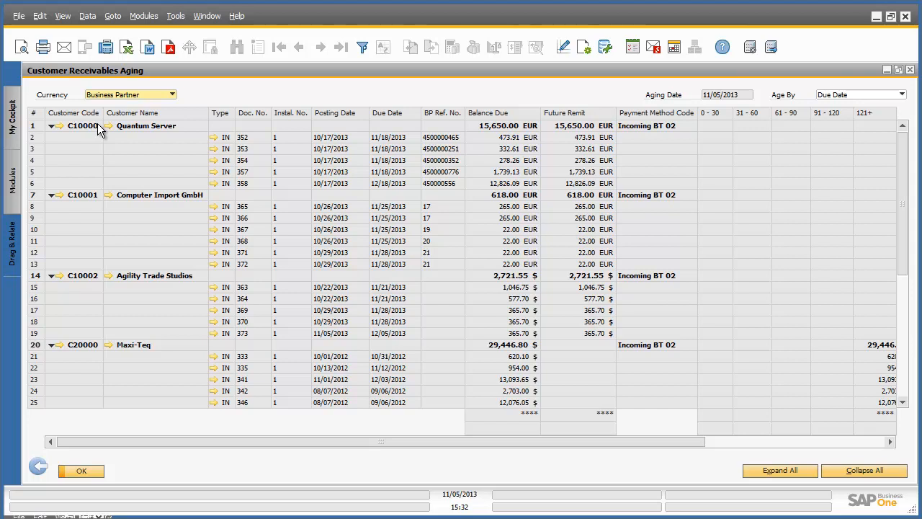
{"action": "mouse_move", "coordinate": [63, 136]}
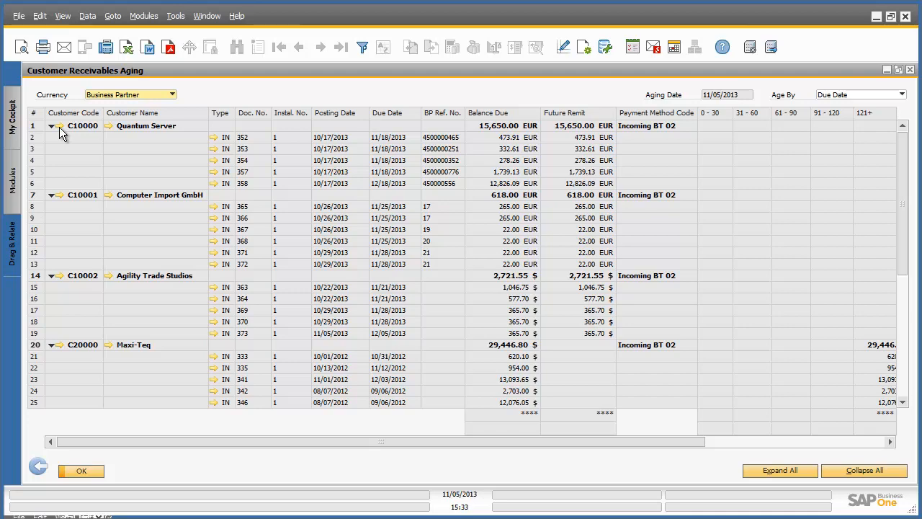
{"action": "mouse_move", "coordinate": [167, 117]}
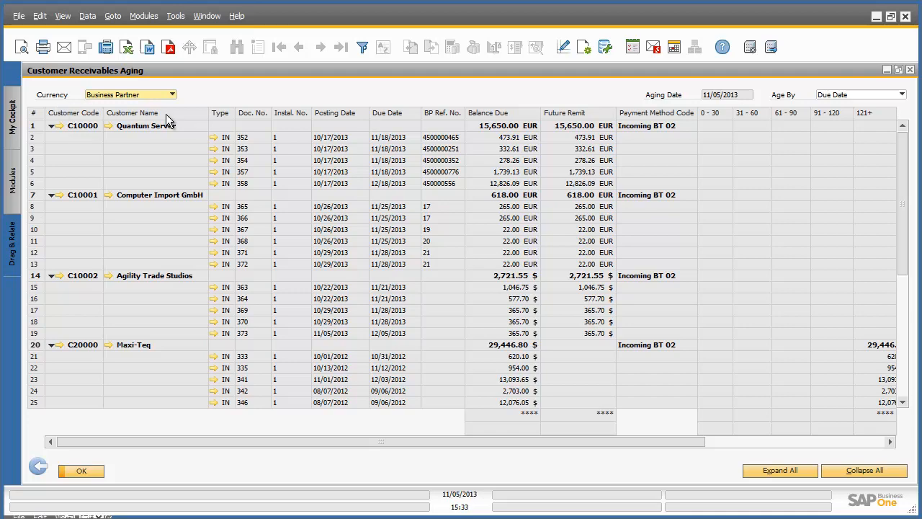
Step: Filter the report to Customer Name equal to Agility Trade Studios
{"action": "right_click", "coordinate": [173, 119]}
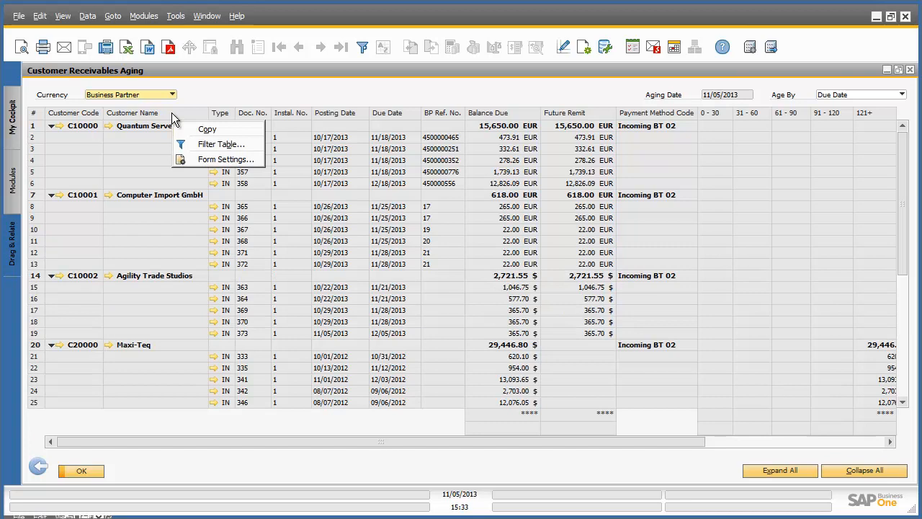
{"action": "mouse_move", "coordinate": [242, 147]}
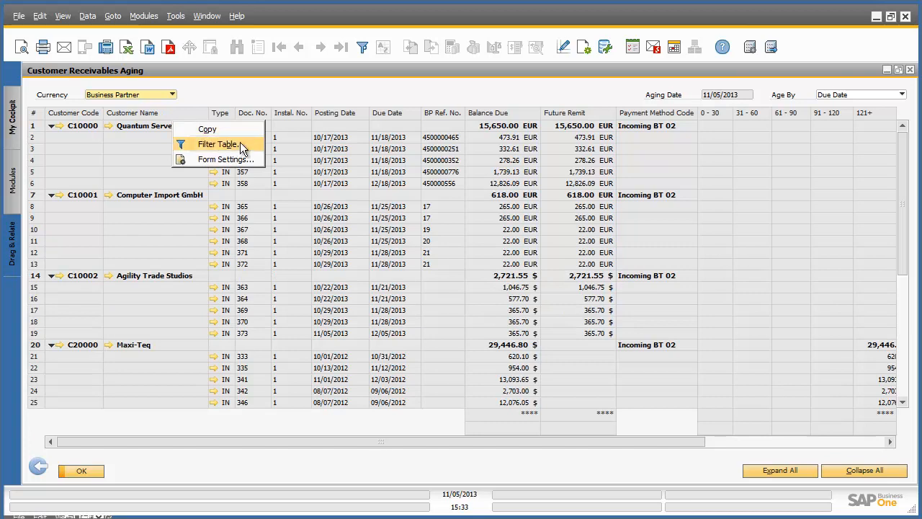
{"action": "left_click", "coordinate": [219, 144]}
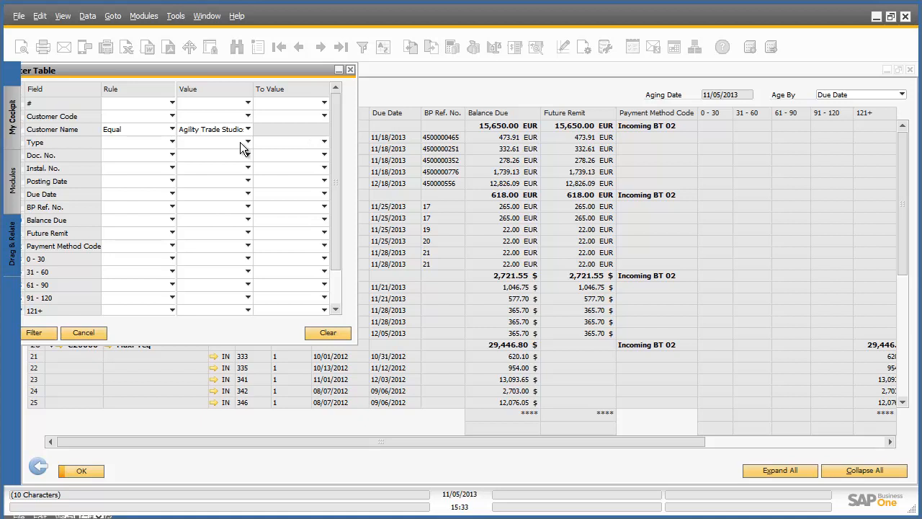
{"action": "mouse_move", "coordinate": [207, 137]}
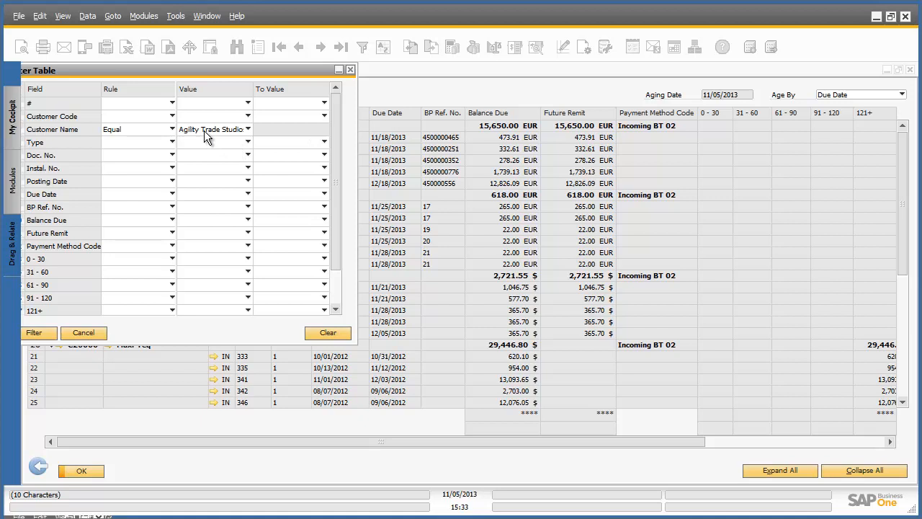
{"action": "left_click", "coordinate": [247, 129]}
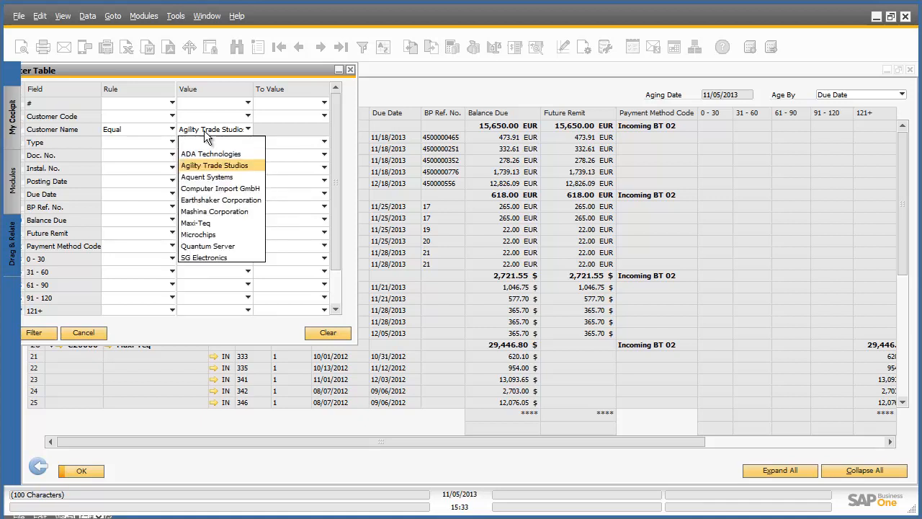
{"action": "left_click", "coordinate": [214, 165]}
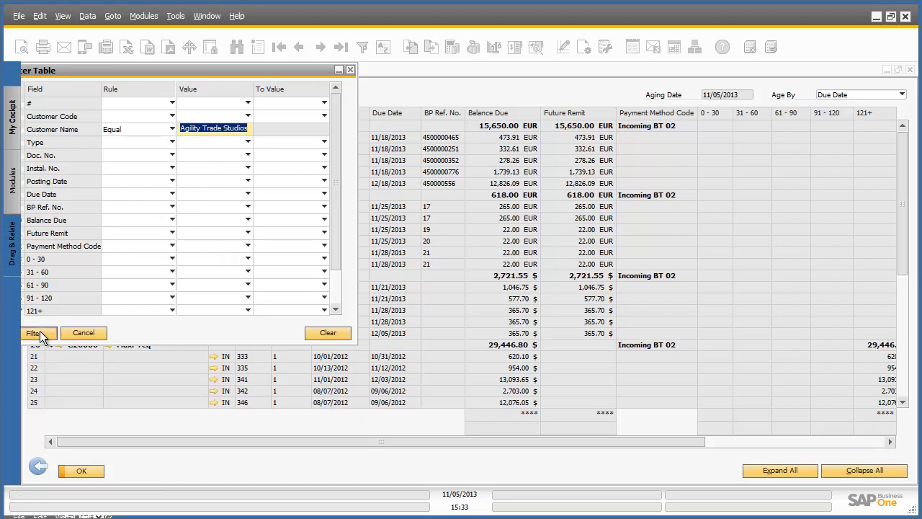
{"action": "left_click", "coordinate": [35, 333]}
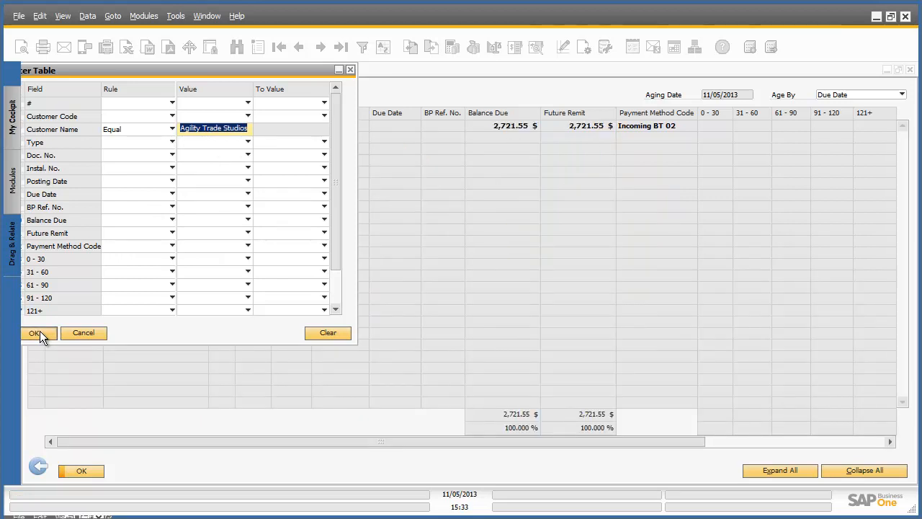
{"action": "left_click", "coordinate": [34, 332]}
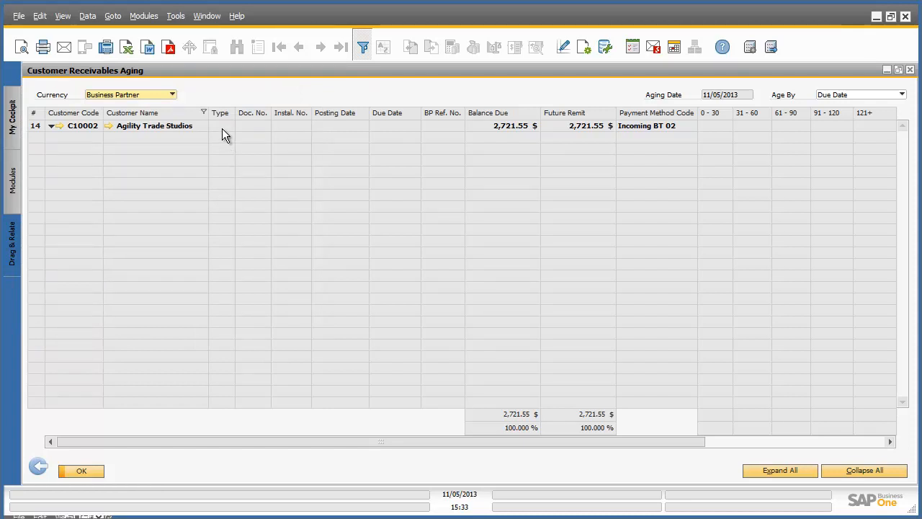
{"action": "mouse_move", "coordinate": [74, 136]}
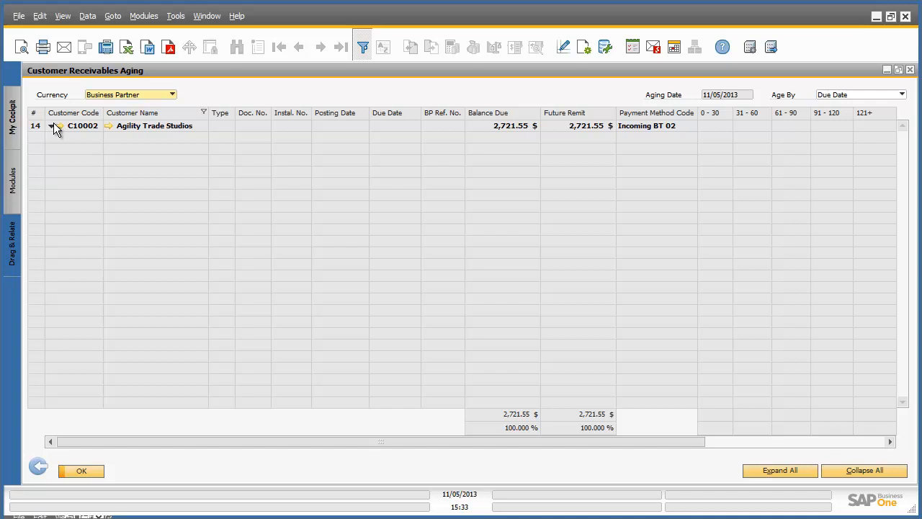
Step: Expand Agility Trade Studios to show its five invoices, then reset the table filter
{"action": "left_click", "coordinate": [56, 126]}
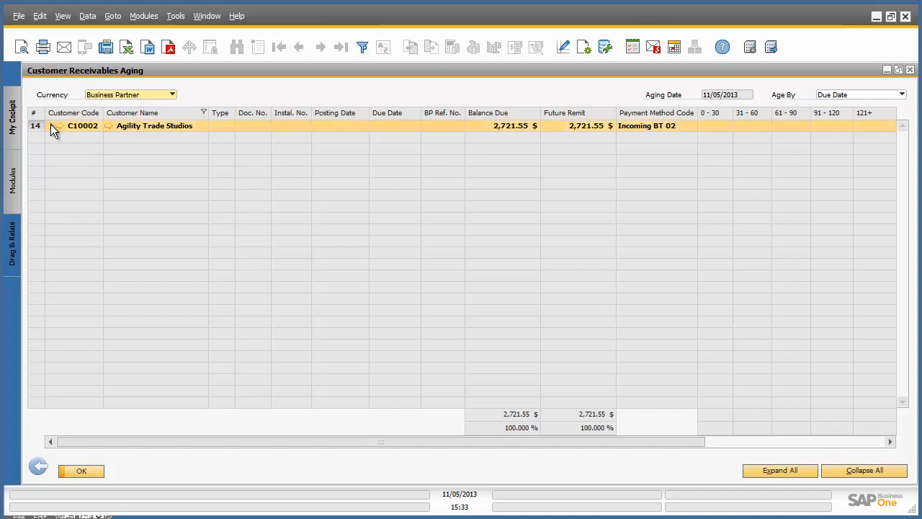
{"action": "left_click", "coordinate": [57, 126]}
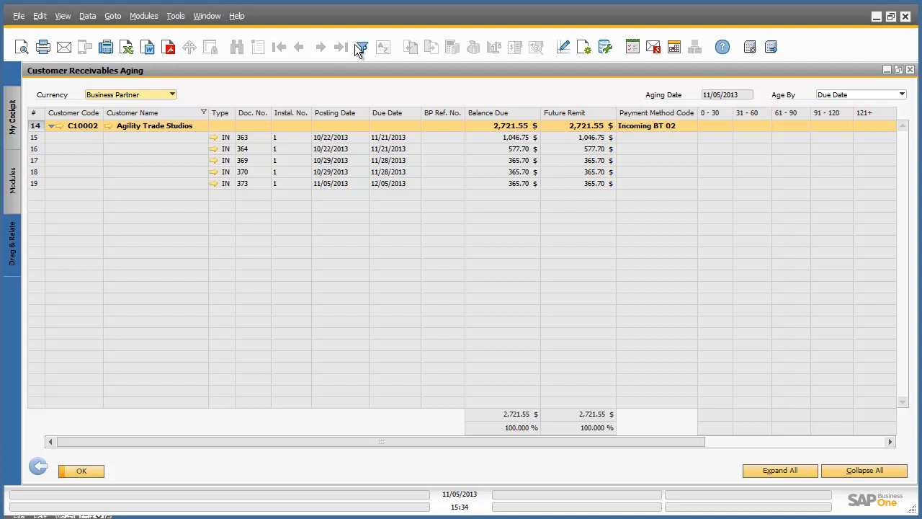
{"action": "left_click", "coordinate": [360, 47]}
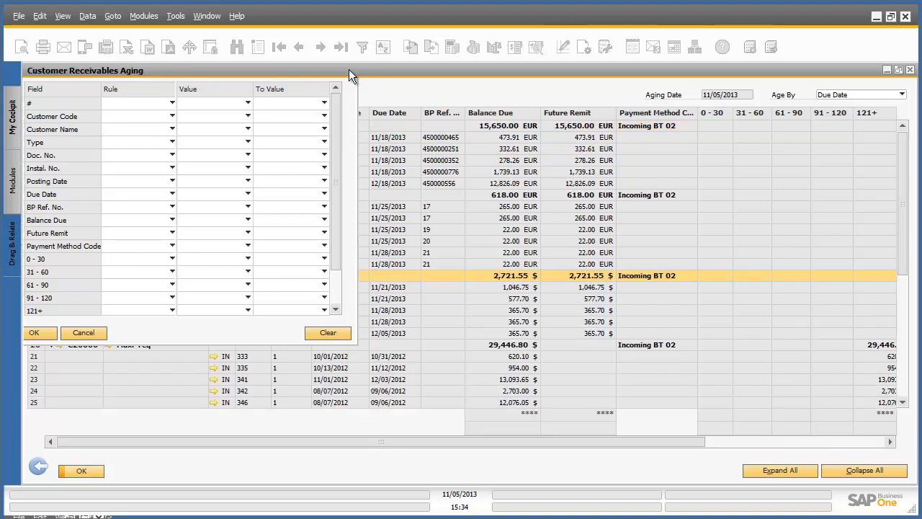
Step: Close the empty Filter Table window with OK
{"action": "left_click", "coordinate": [37, 332]}
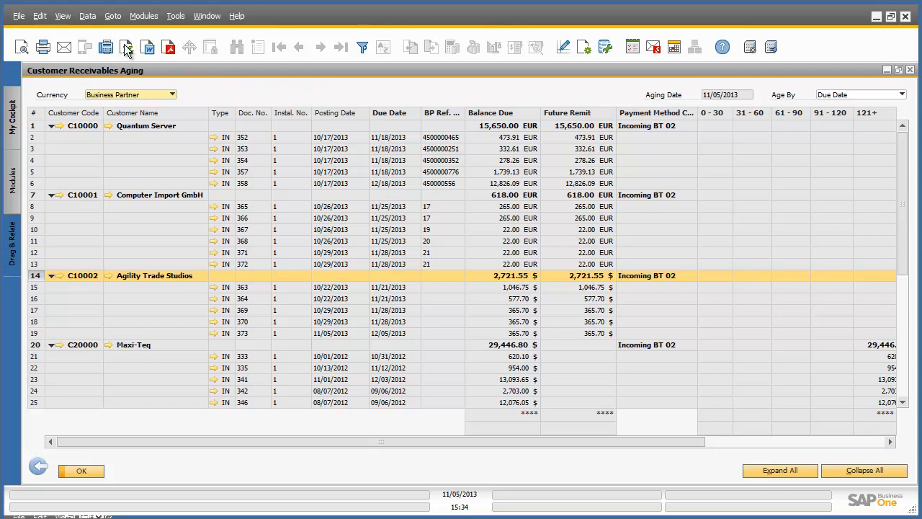
Step: Export the aging report as a text file to the Desktop, currency symbols in the same column
{"action": "left_click", "coordinate": [108, 45]}
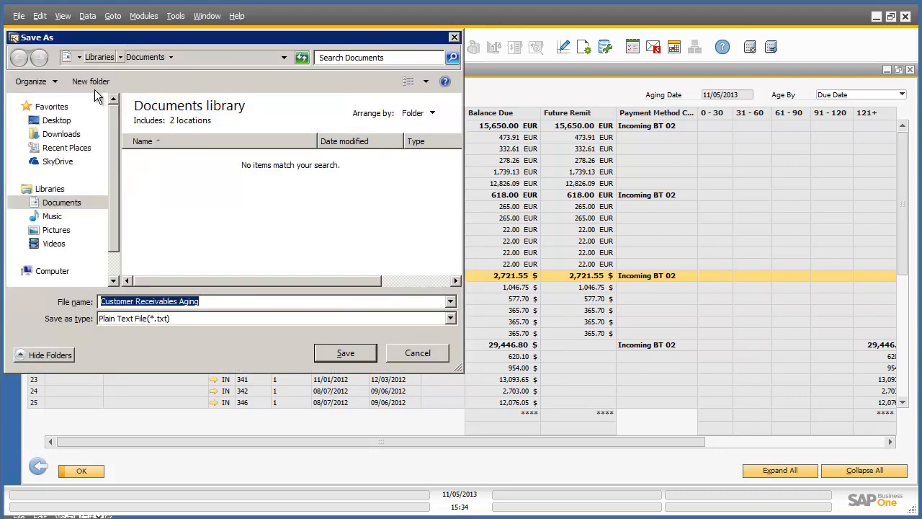
{"action": "left_click", "coordinate": [56, 119]}
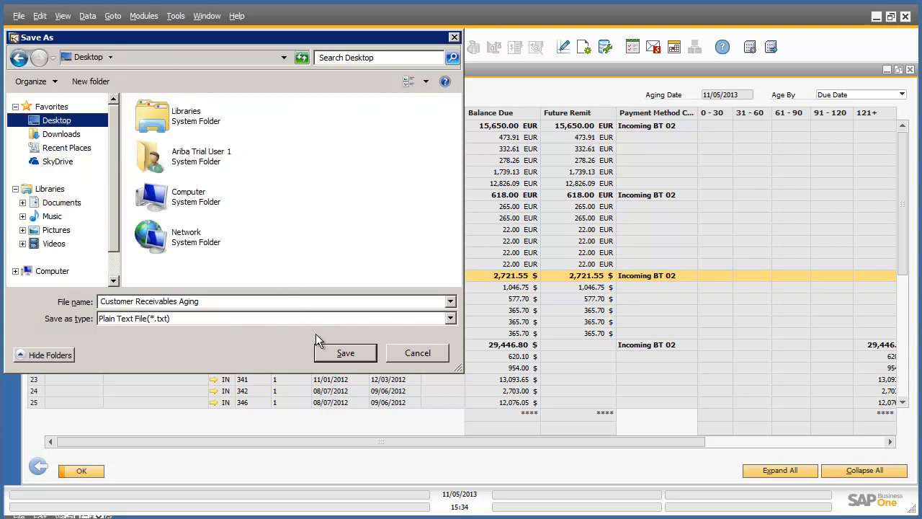
{"action": "left_click", "coordinate": [345, 353]}
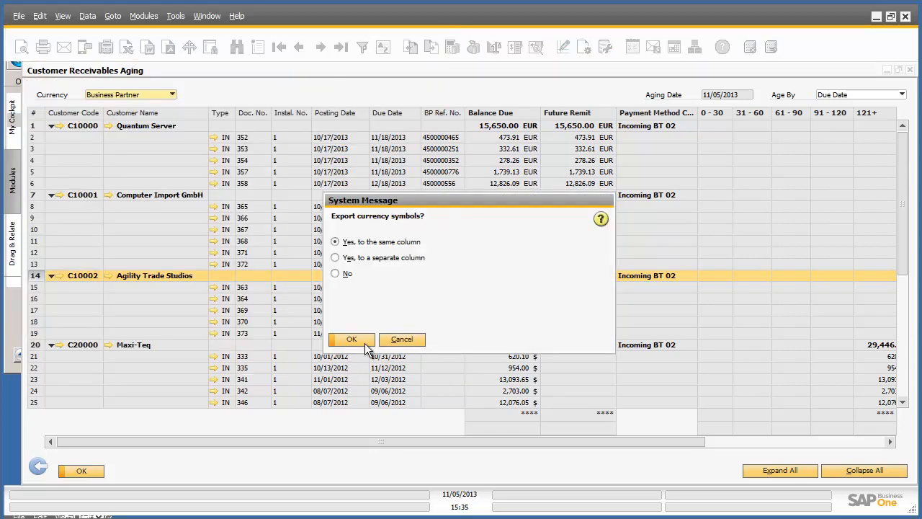
{"action": "left_click", "coordinate": [351, 339]}
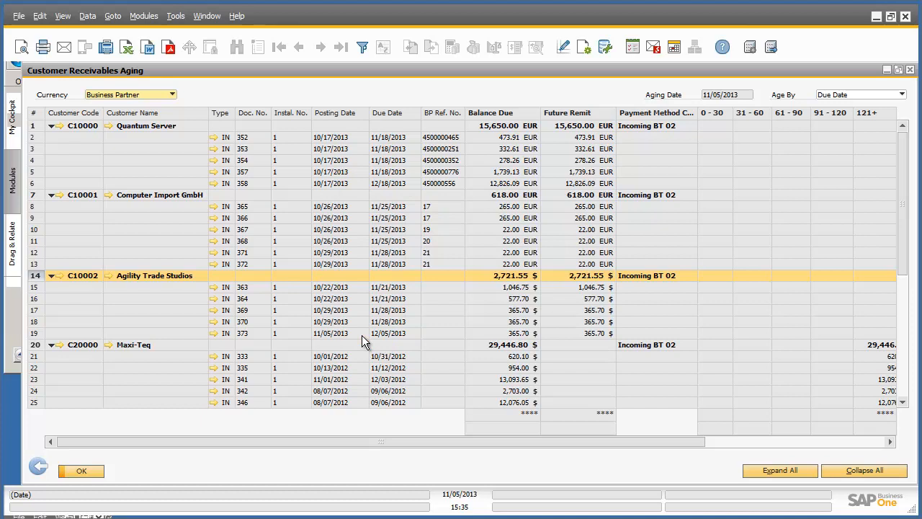